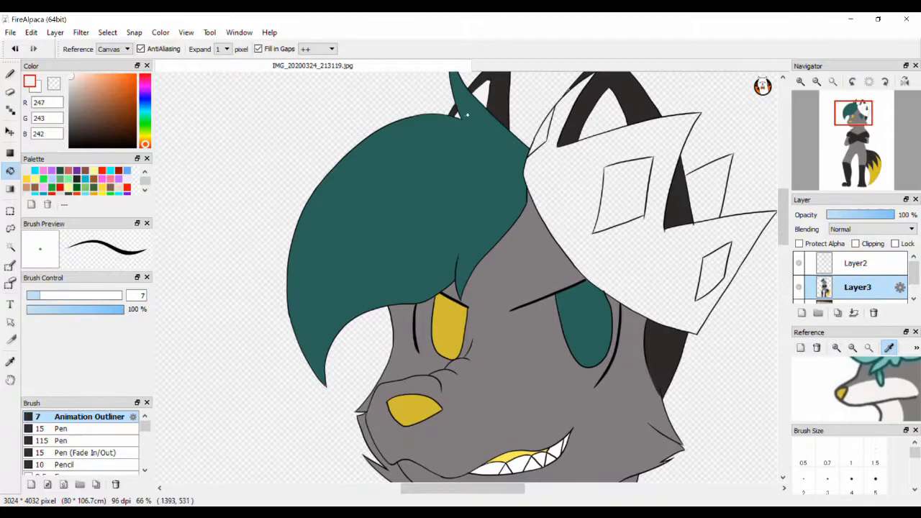
Scroll the canvas to view the wolf's flat-coloured head, hair, eyes and crown
scroll("down", 3)
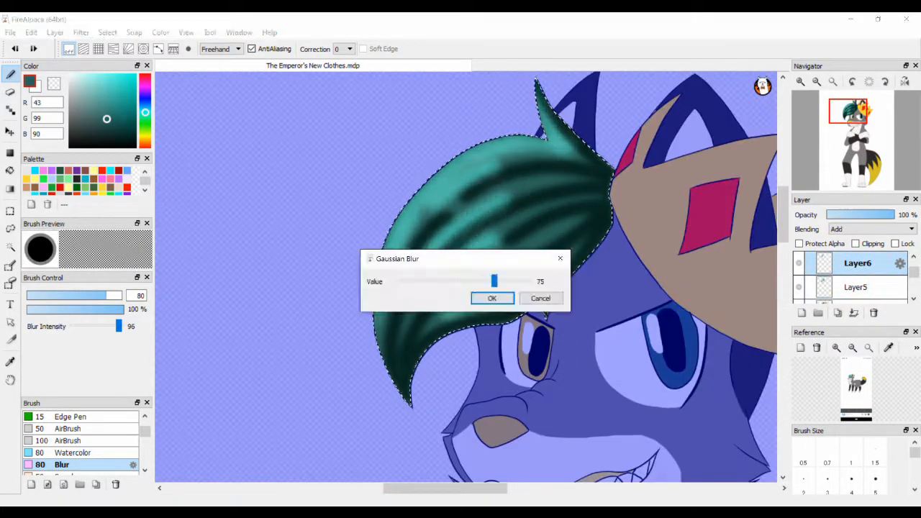
Apply a Gaussian blur of 75 to the hair shading and magic-wand select the character
left_click(492, 297)
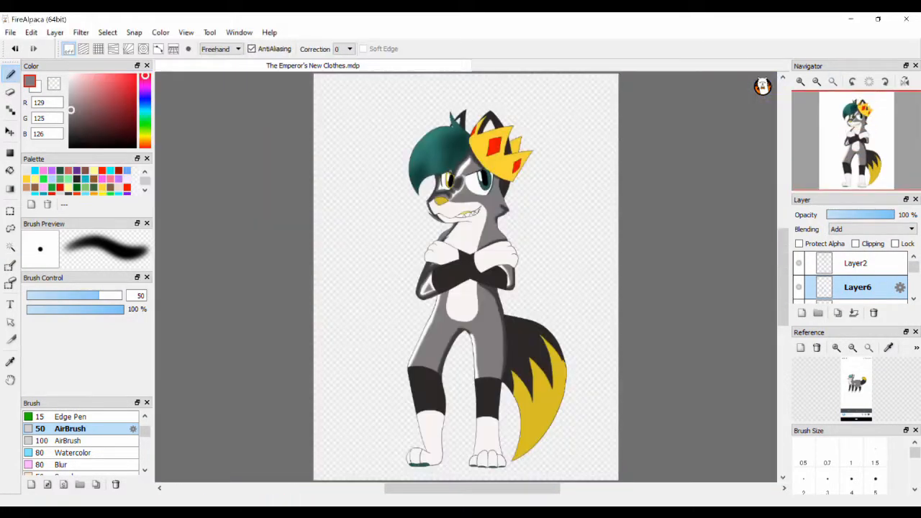
left_click(870, 229)
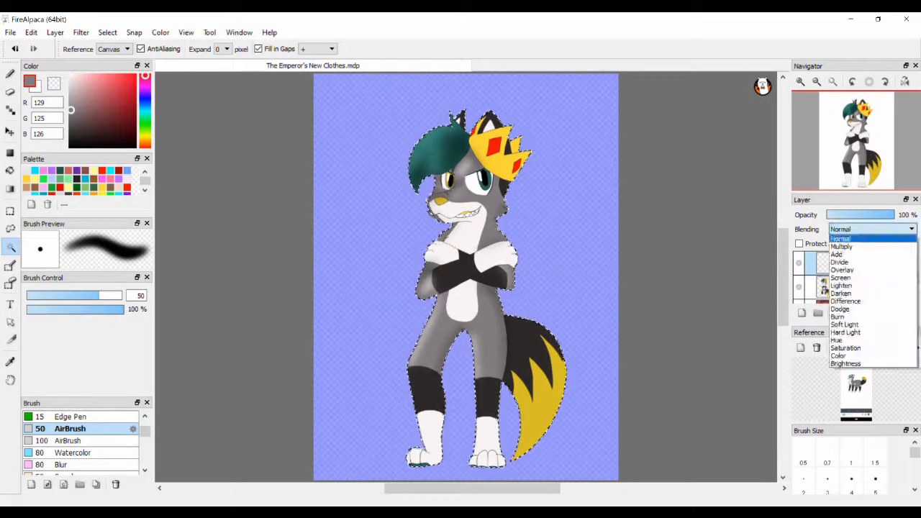